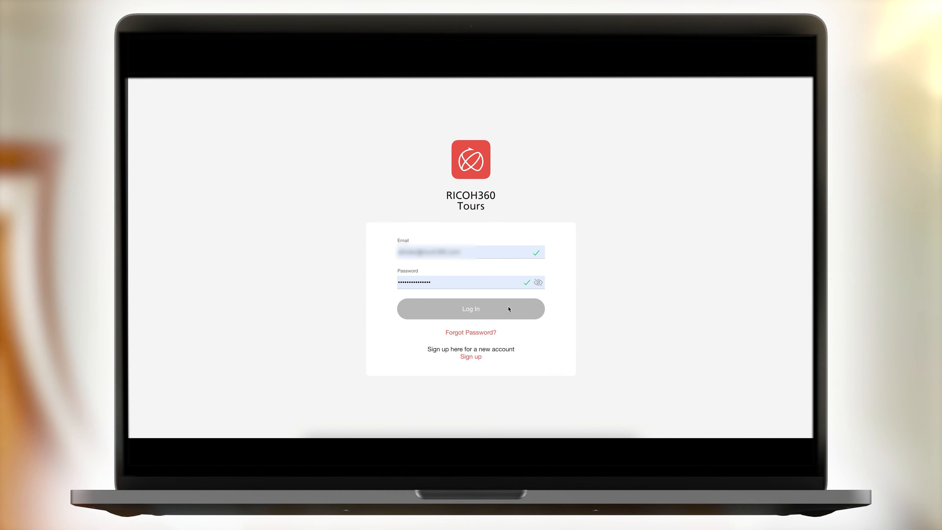
Log in, check the Indiana Ave tour's Floor Plan, and return to Walkthrough with Kitchen selected
click(470, 308)
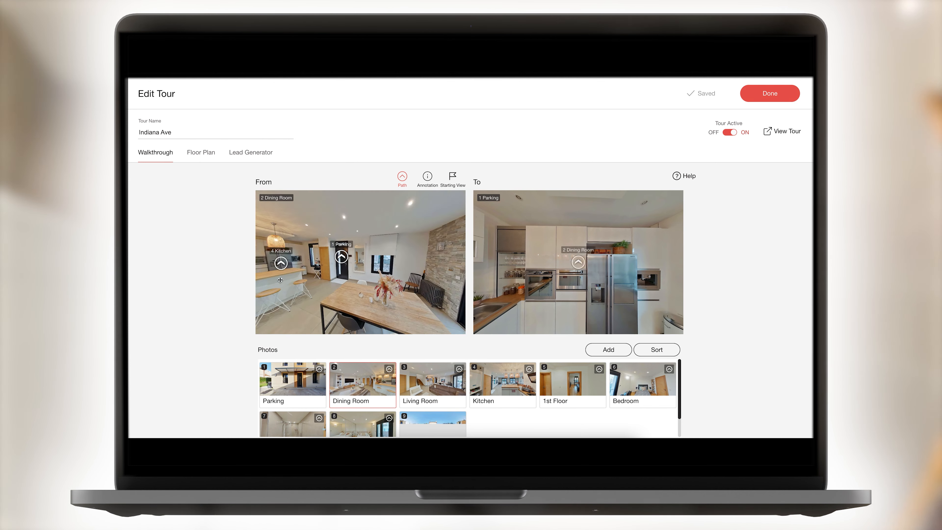
click(200, 152)
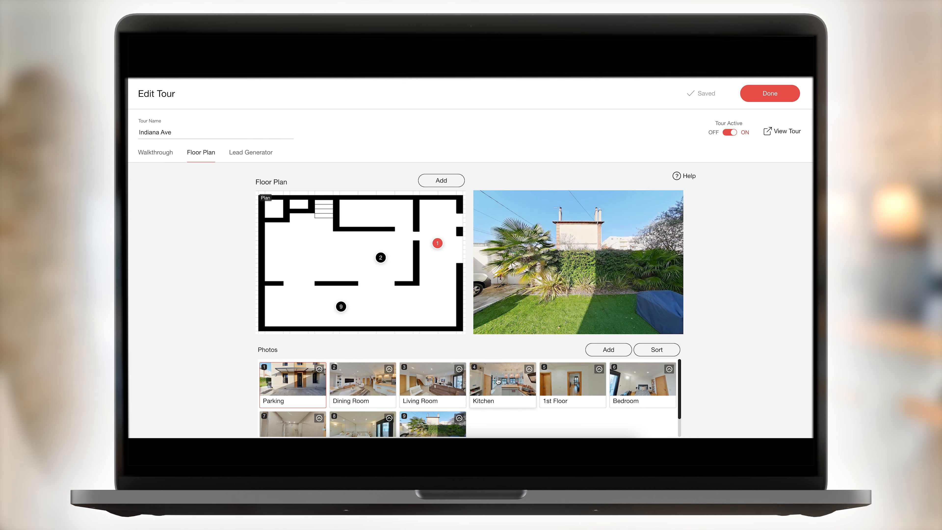
click(155, 152)
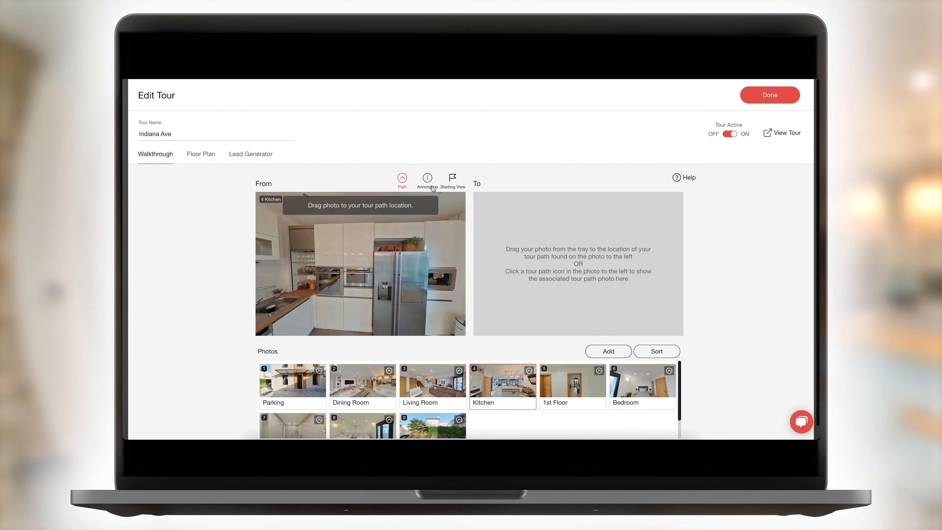
Add a 'Stainless steel appliances' note about new high-end appliances to the Kitchen photo and save it
click(426, 178)
text(New)
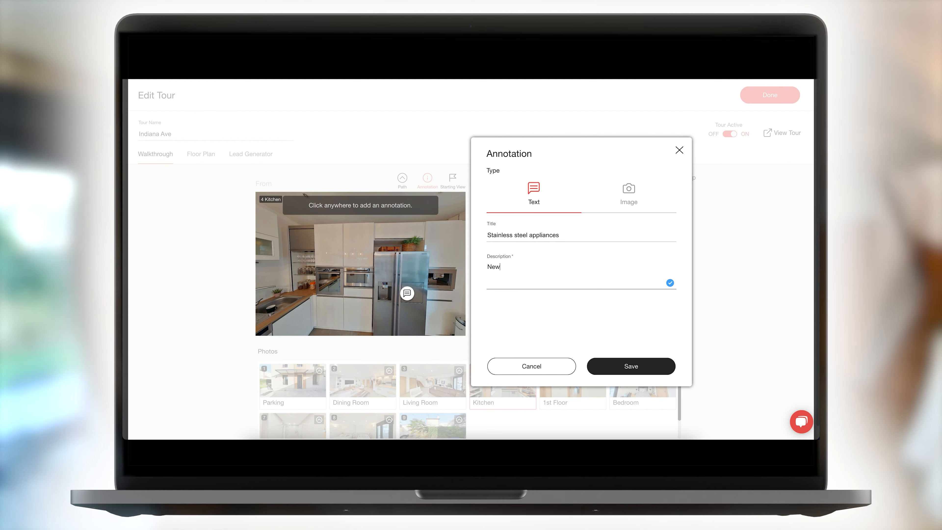
text(high-end)
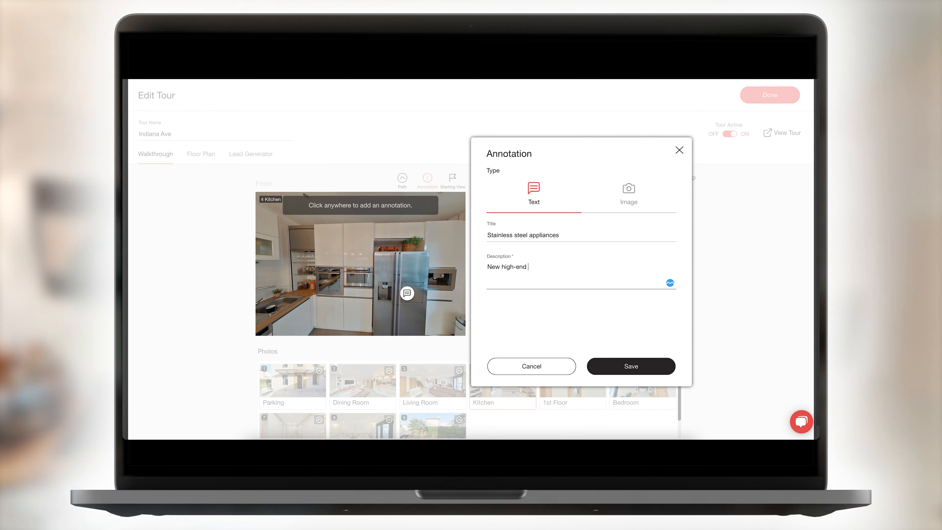
click(629, 366)
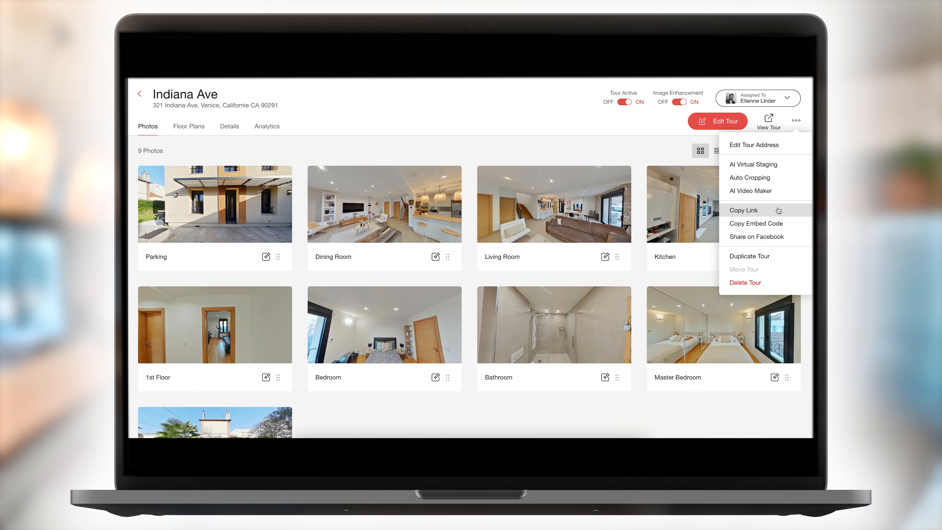
Copy the tour's link from the ••• menu and show Share Link in the live tour viewer
click(743, 210)
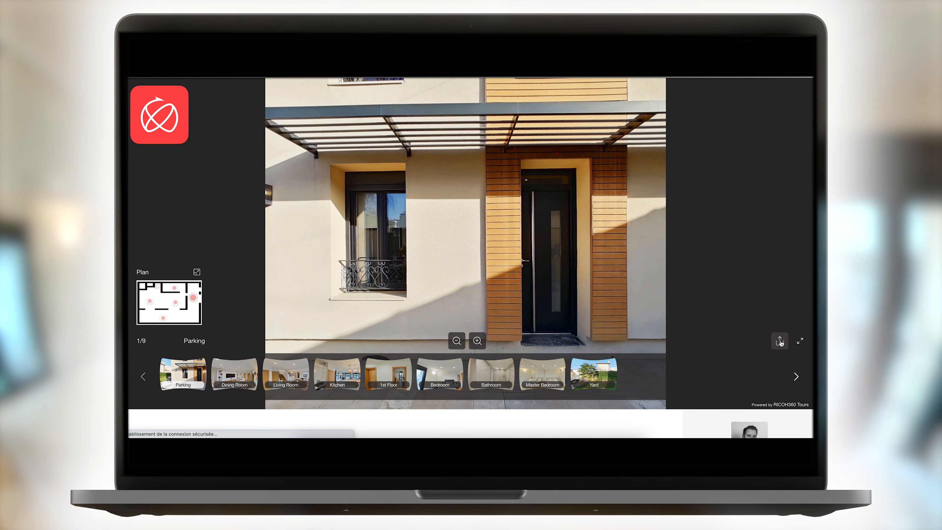
click(778, 341)
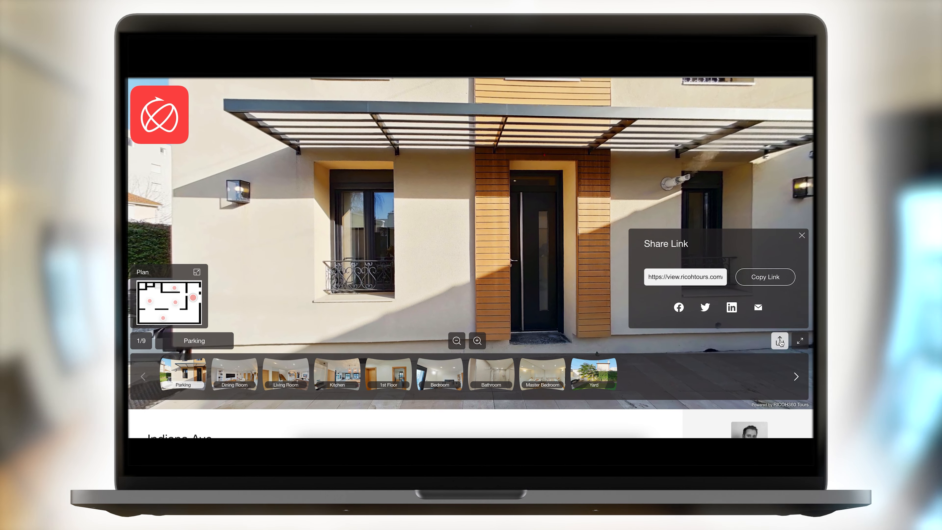